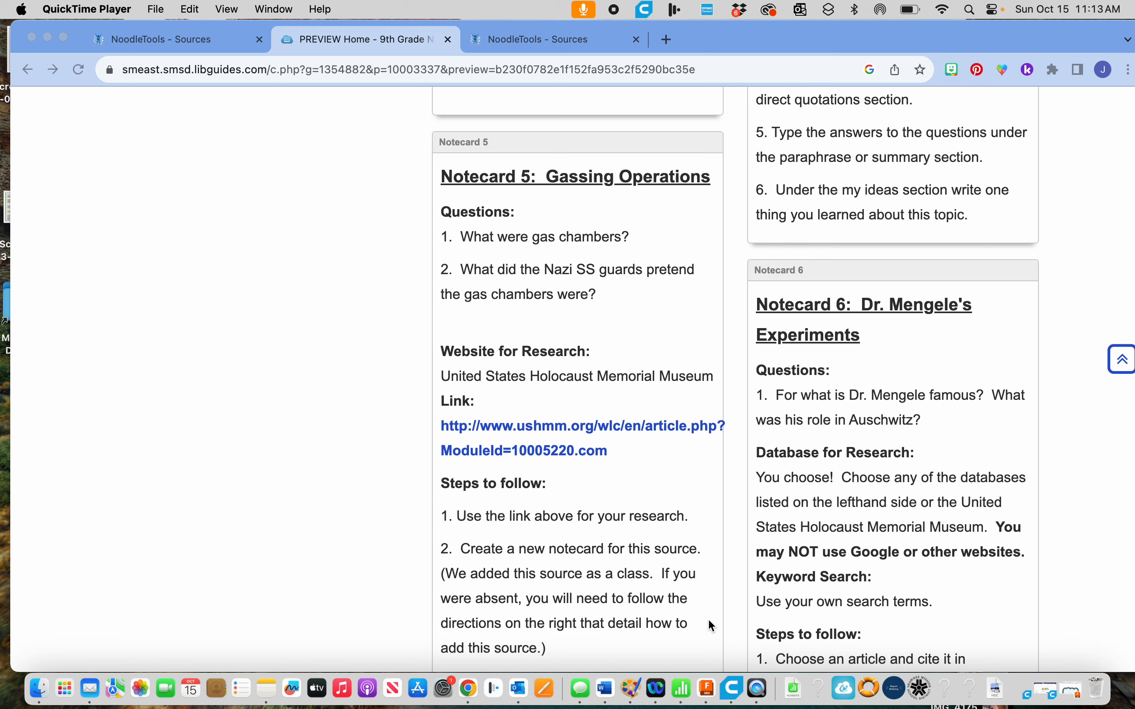
mouse_move(491, 498)
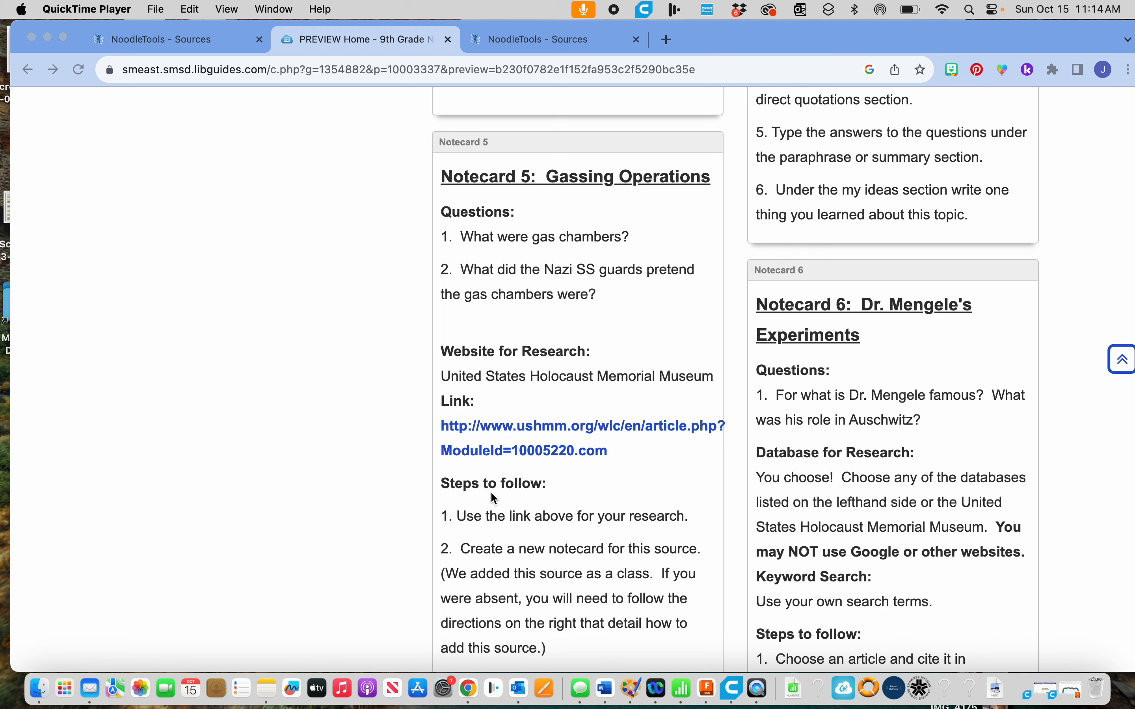
mouse_move(468, 457)
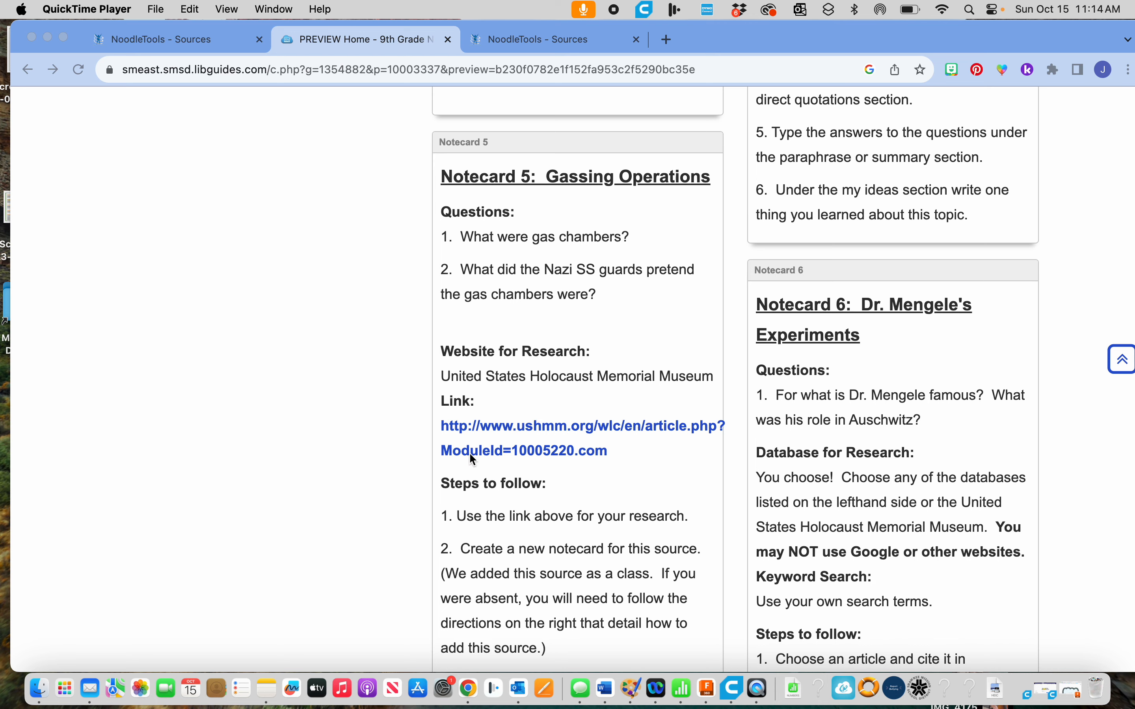
Step: Start a new notecard for the USHMM website source and begin titling it 'Dr. Menge'
scroll(up, 3)
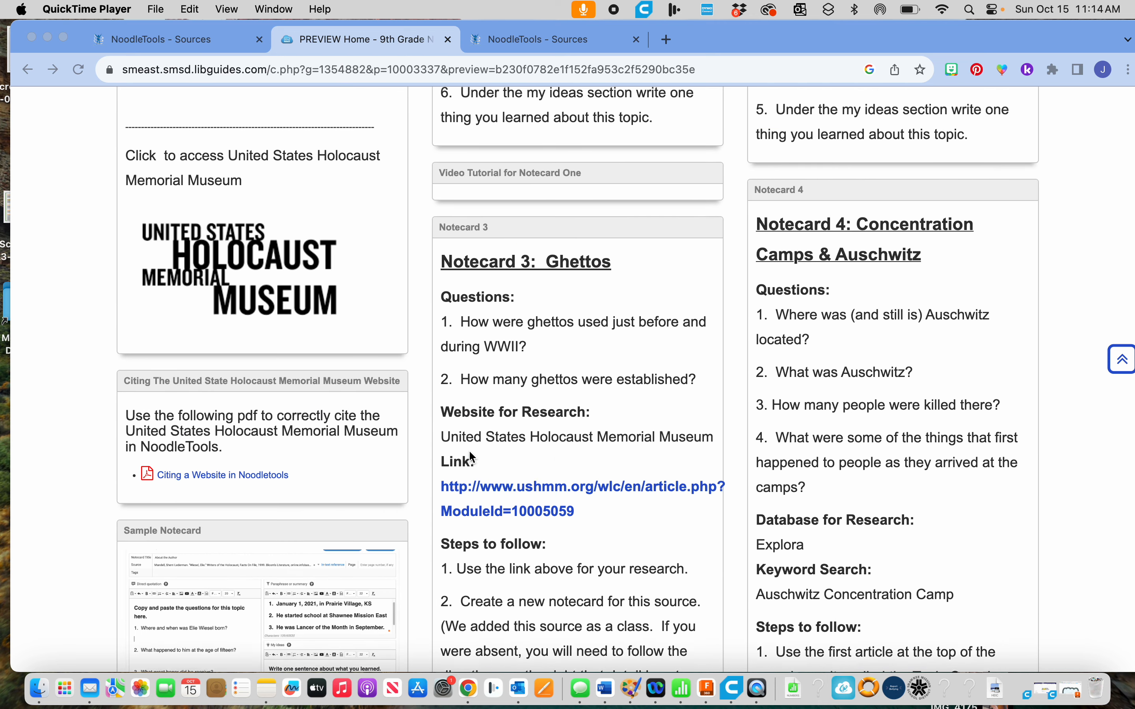
scroll(up, 3)
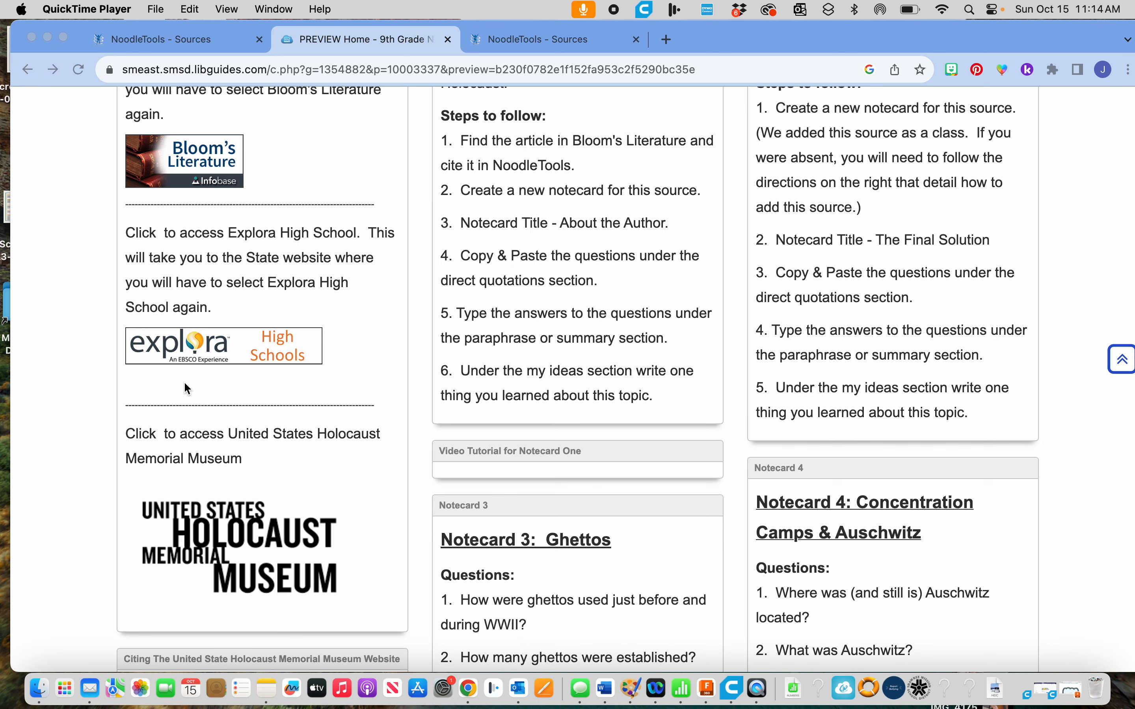
mouse_move(258, 352)
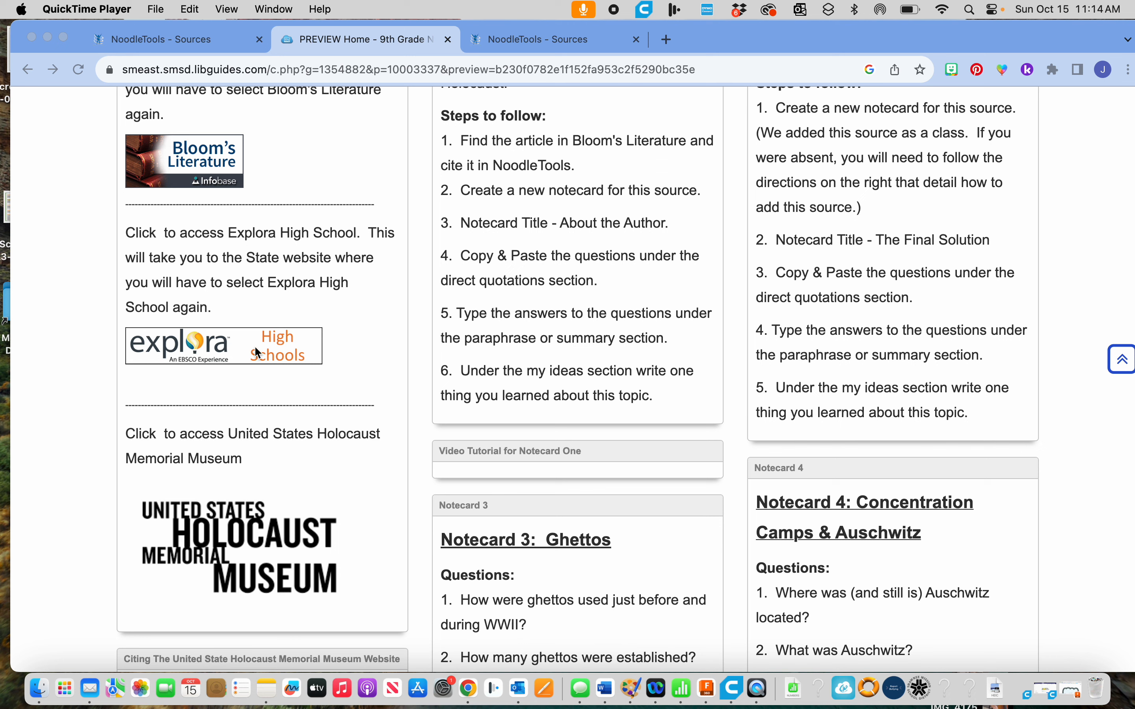
mouse_move(360, 382)
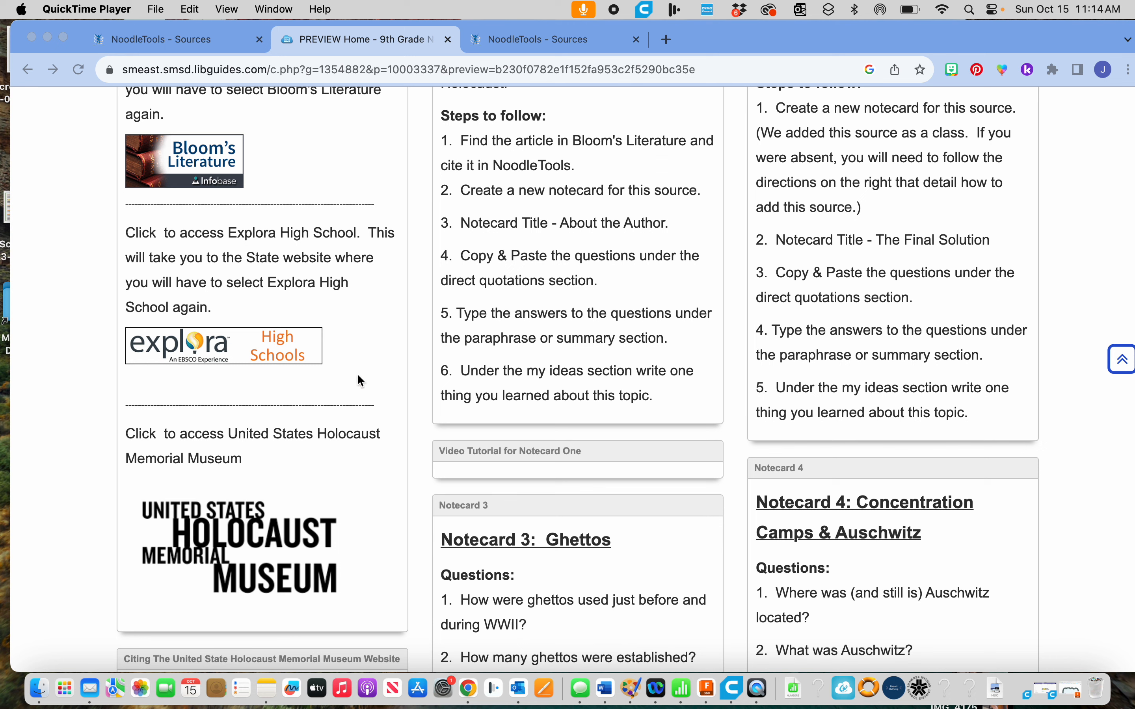
mouse_move(235, 358)
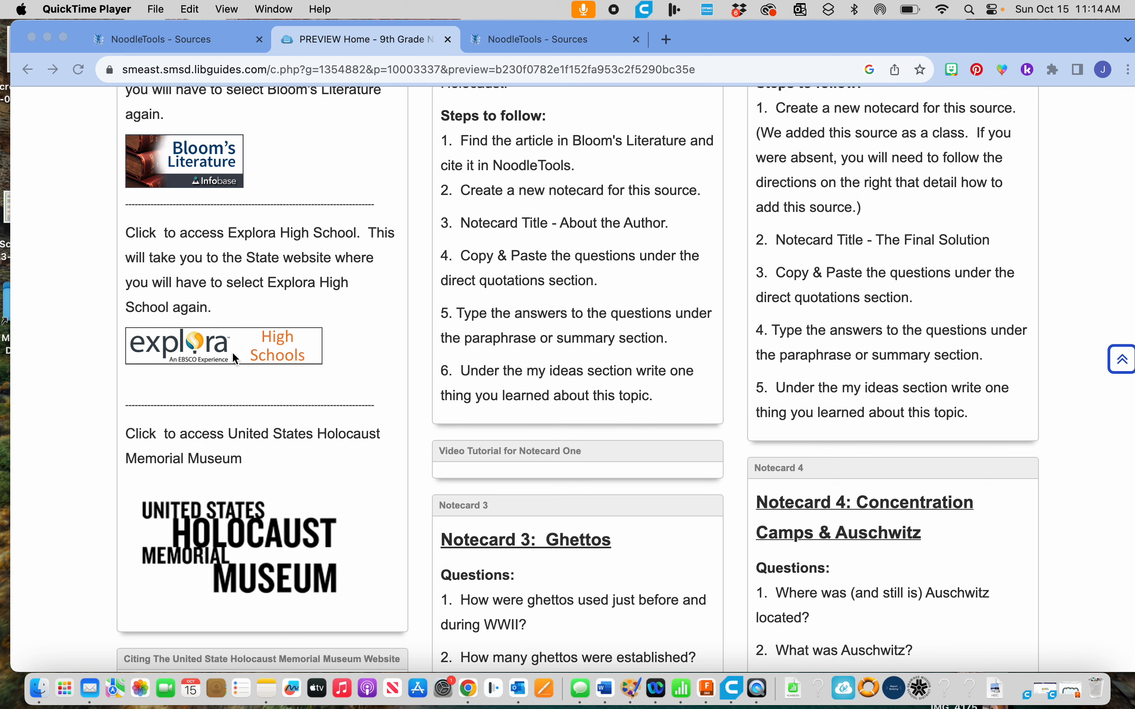
mouse_move(233, 533)
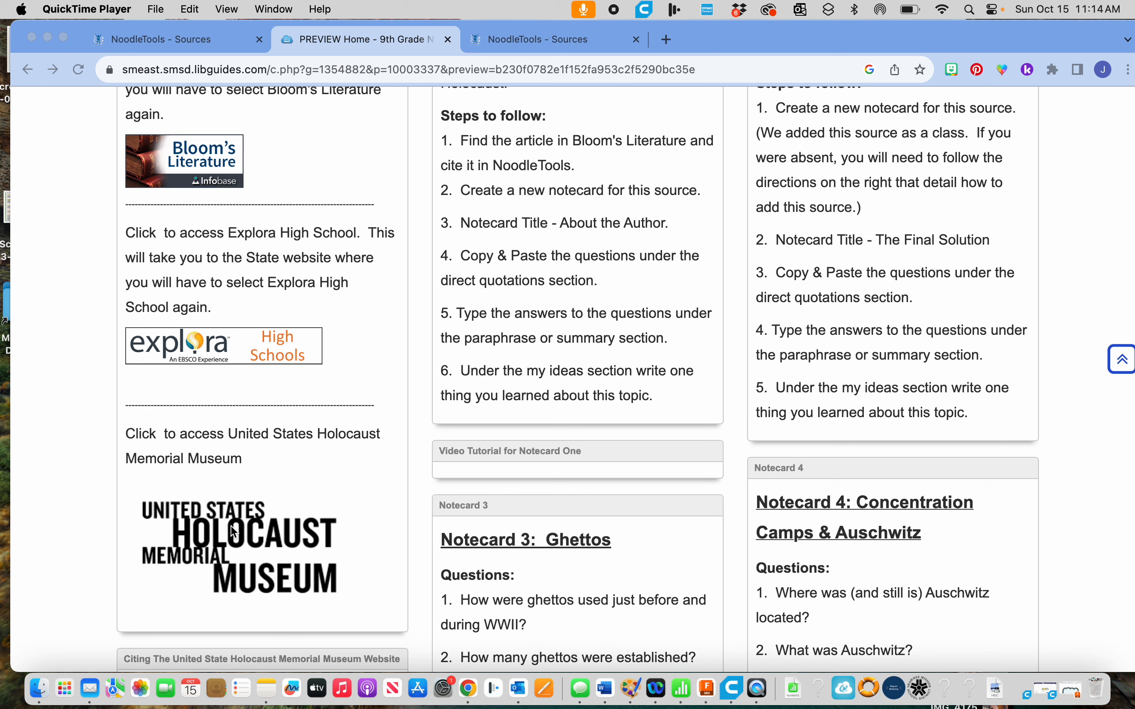
scroll(down, 3)
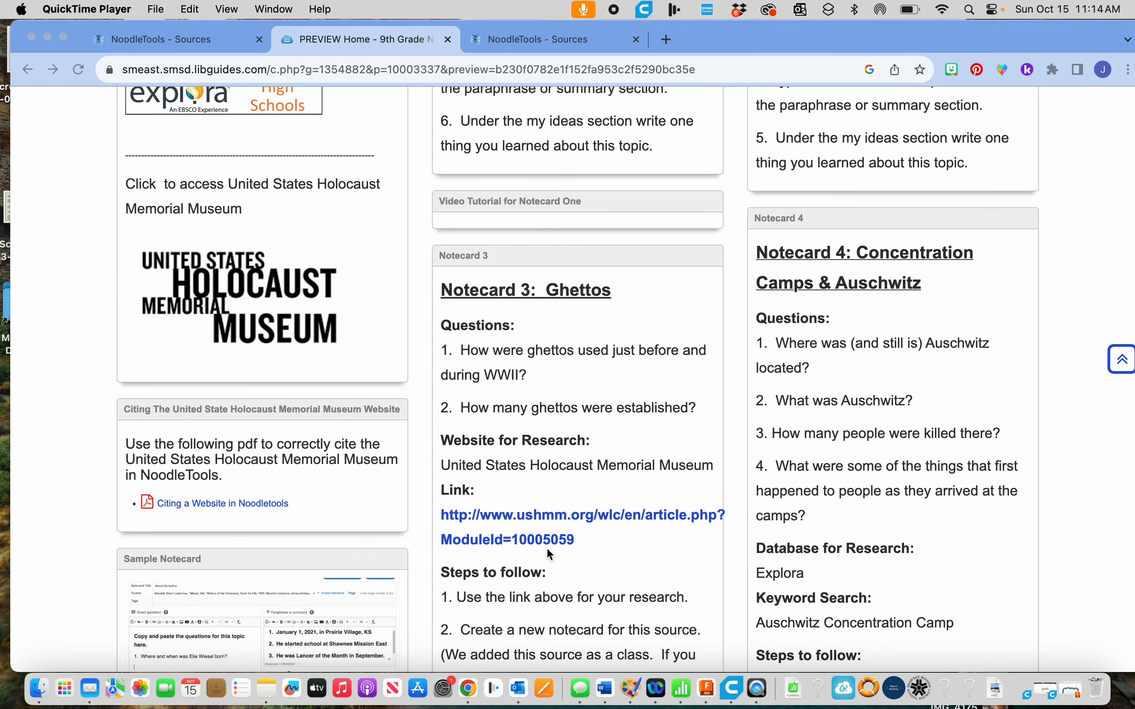
scroll(down, 3)
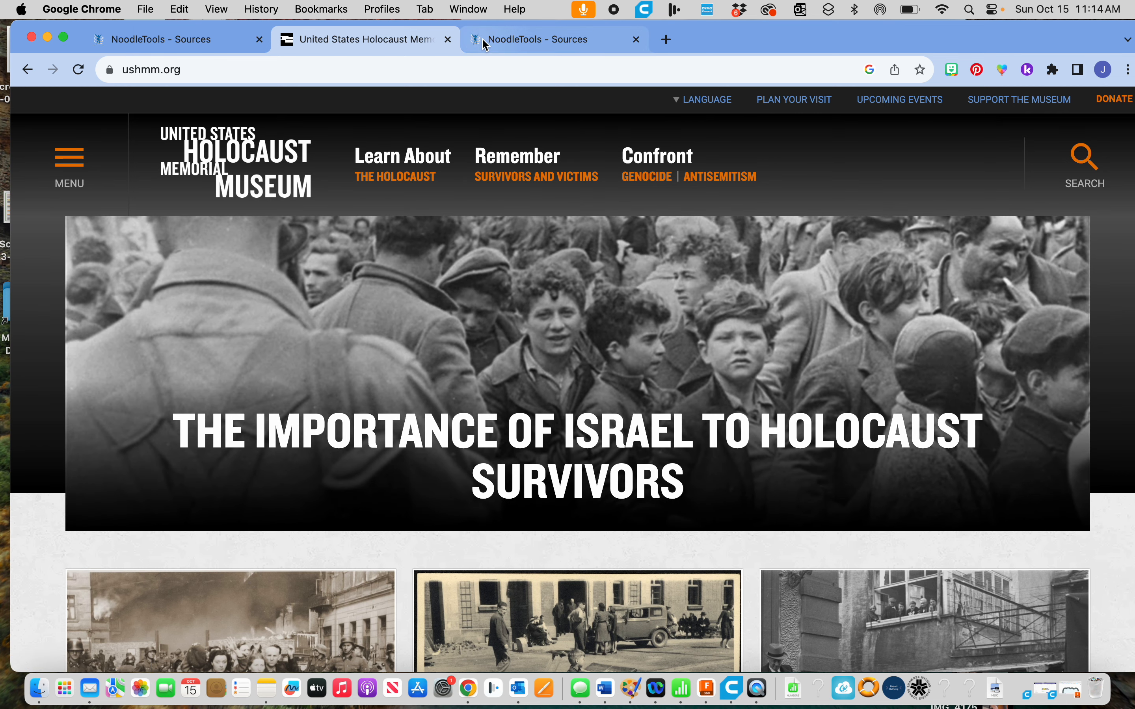
click(554, 39)
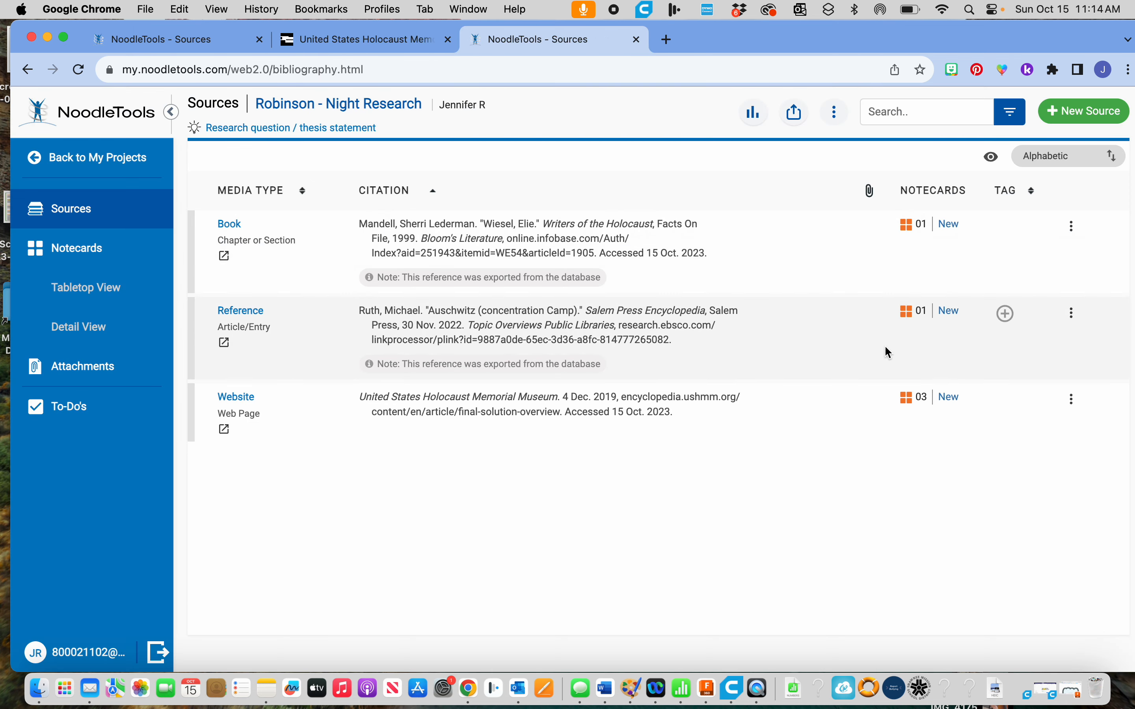
click(1004, 312)
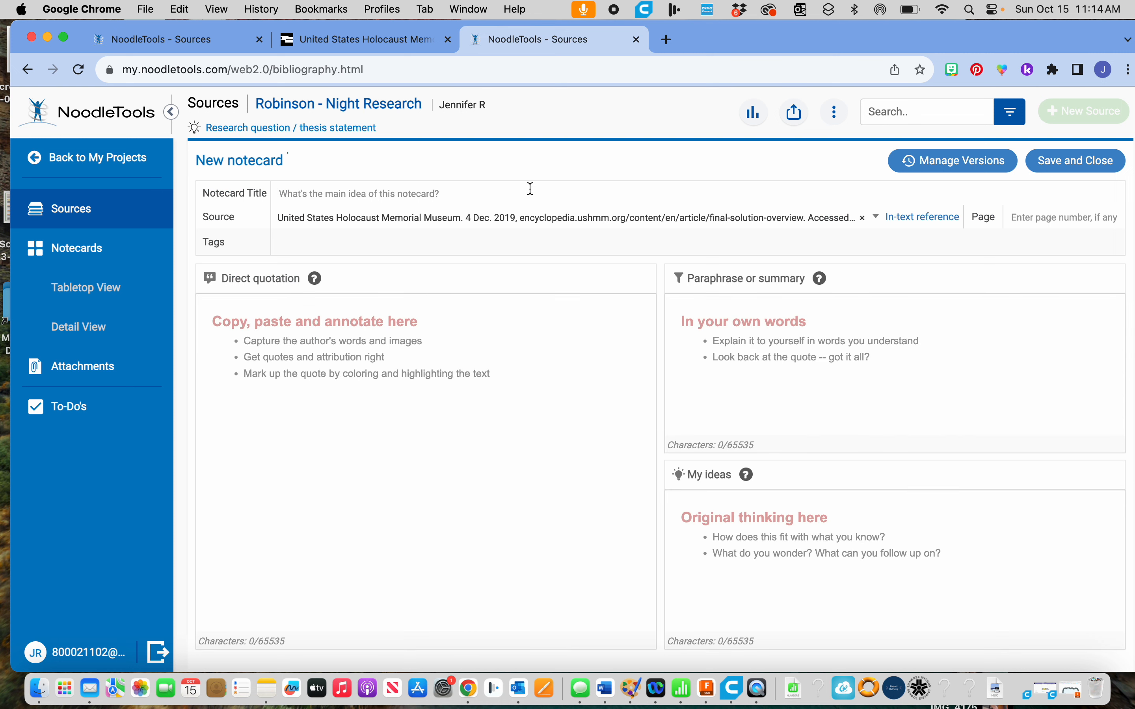
text(Dr. Mengele's)
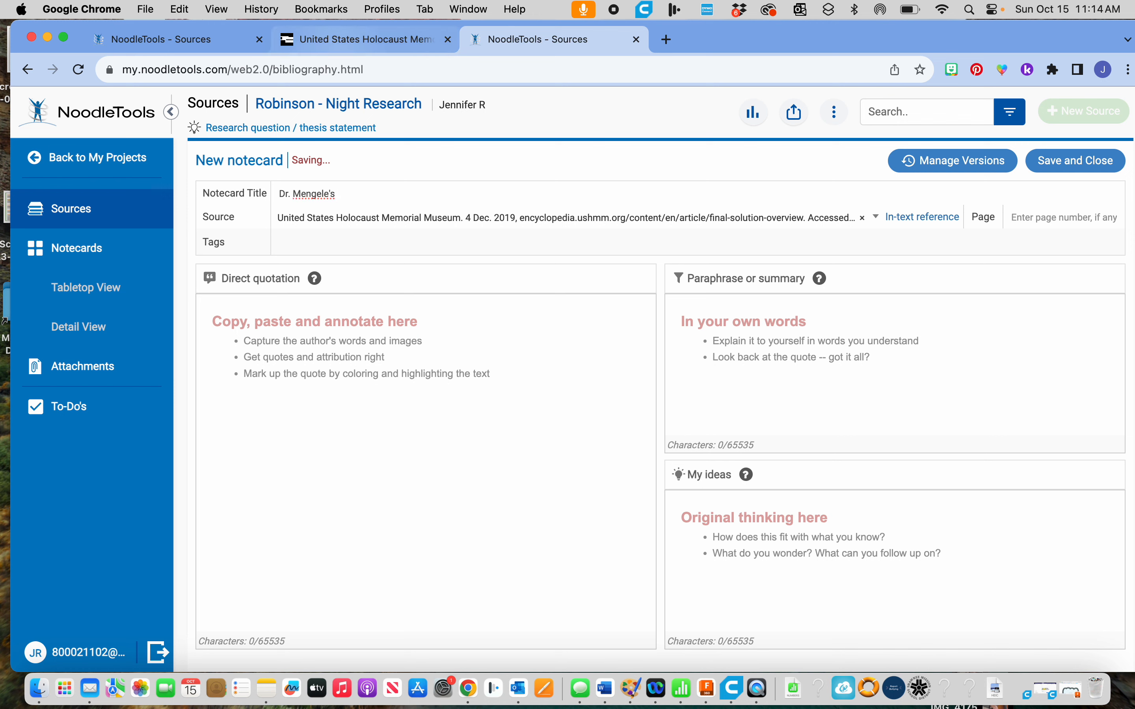
Step: Check the research guide, finish the title 'Dr. Mengele's Experiments', and move into Direct quotation
click(332, 193)
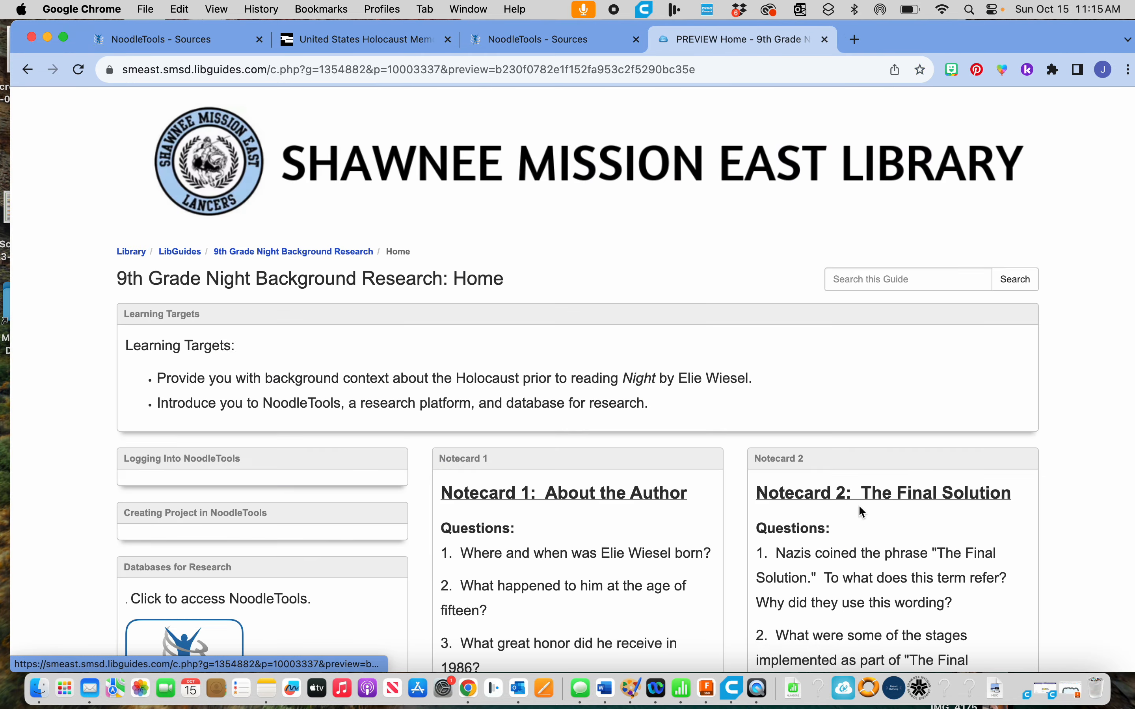
scroll(down, 3)
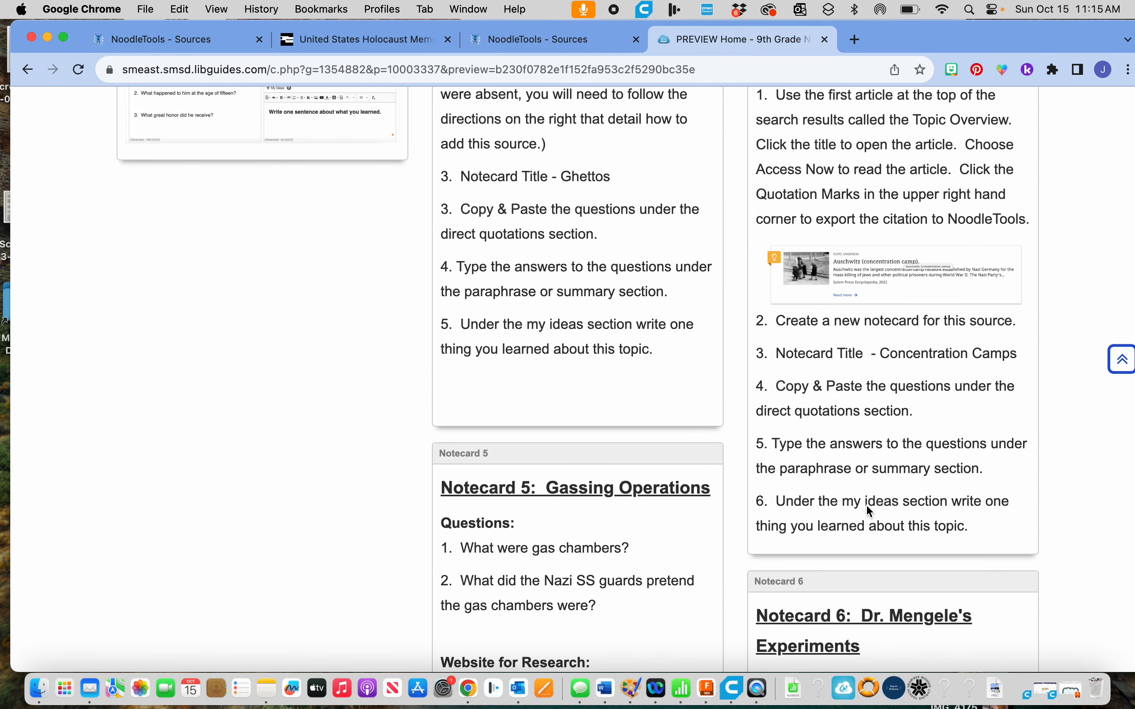
scroll(down, 3)
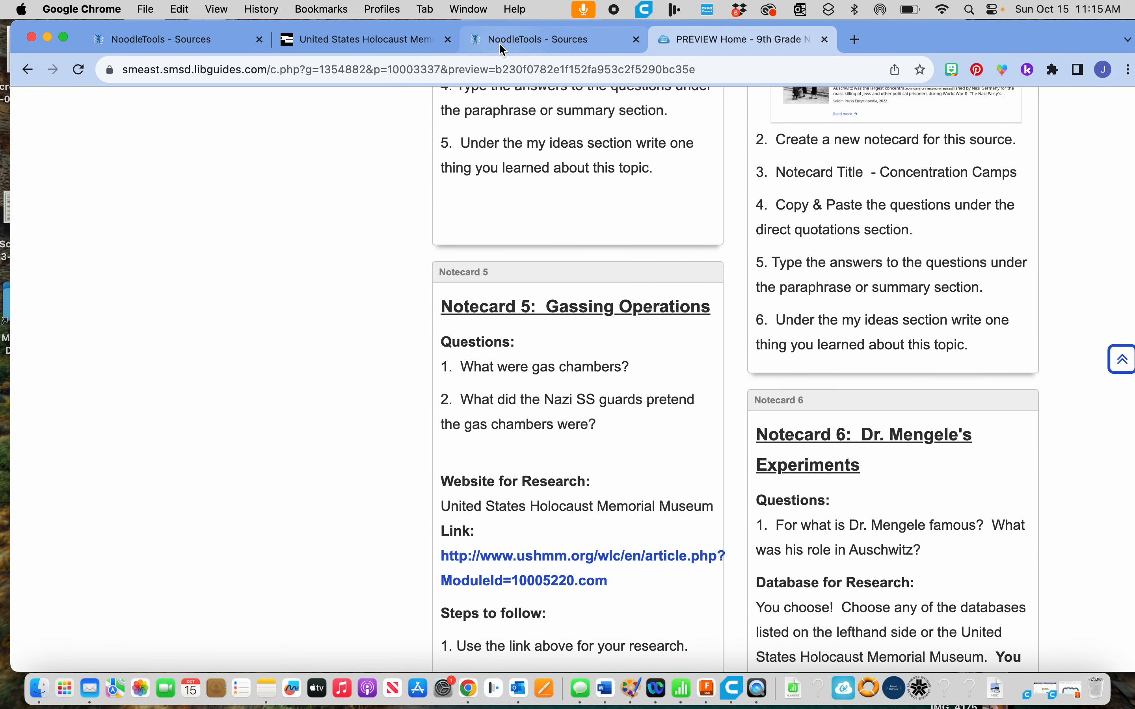
click(552, 40)
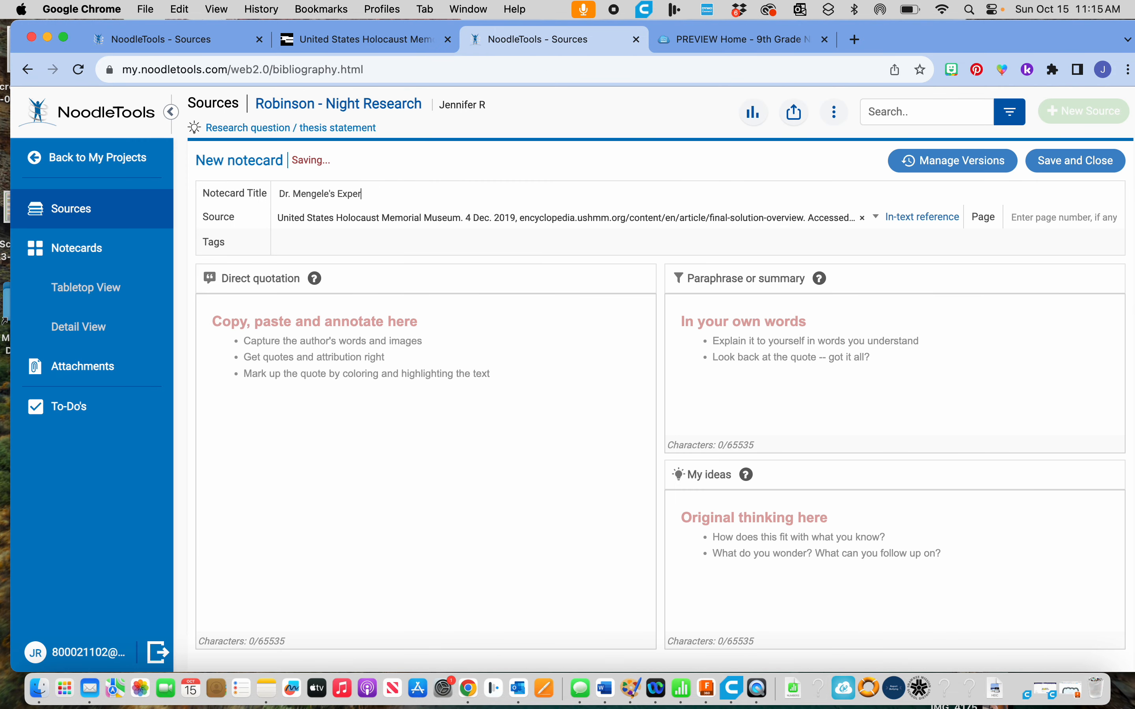
text(iments)
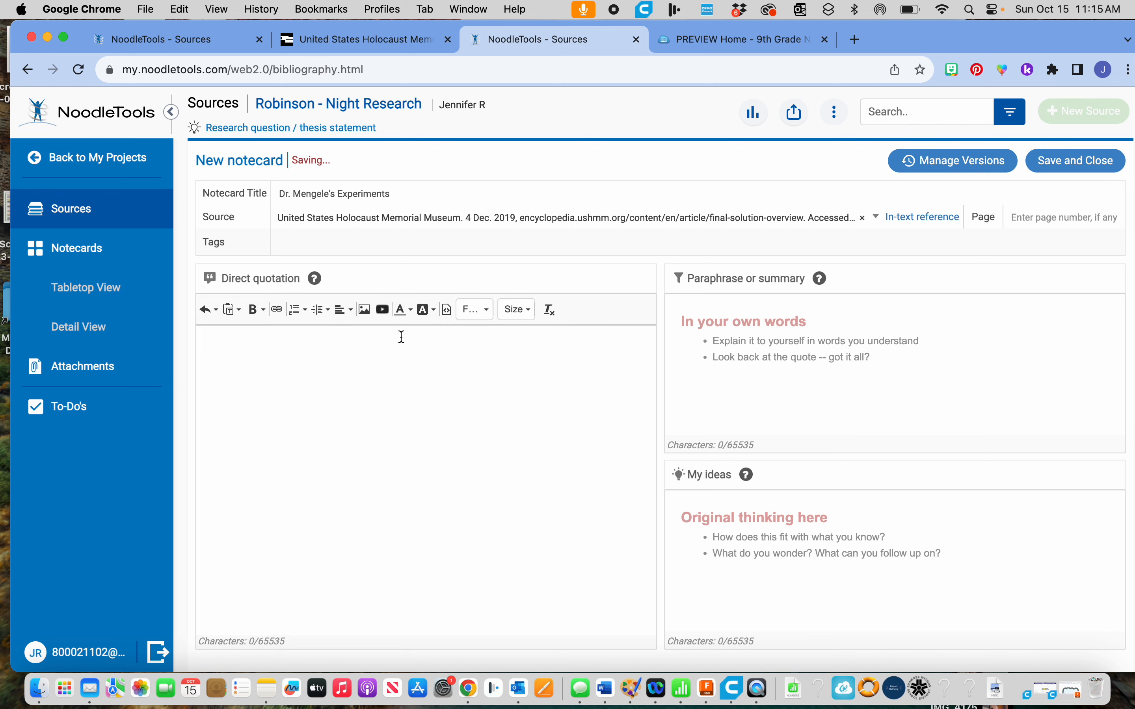
click(782, 384)
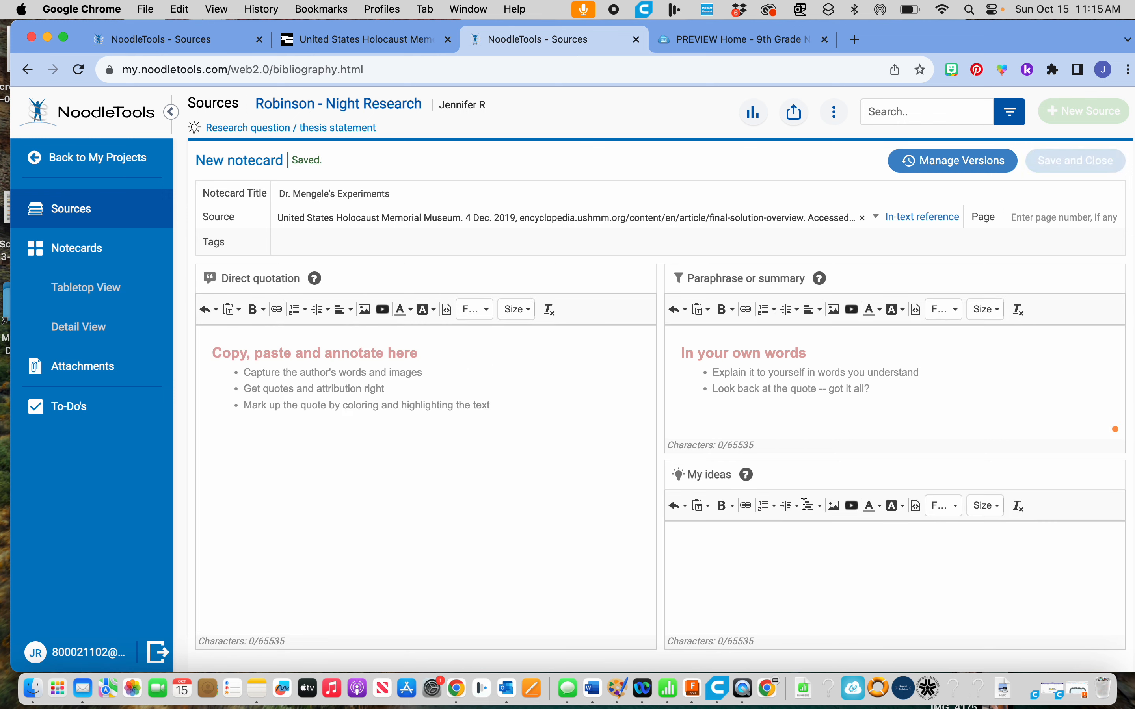
click(1074, 161)
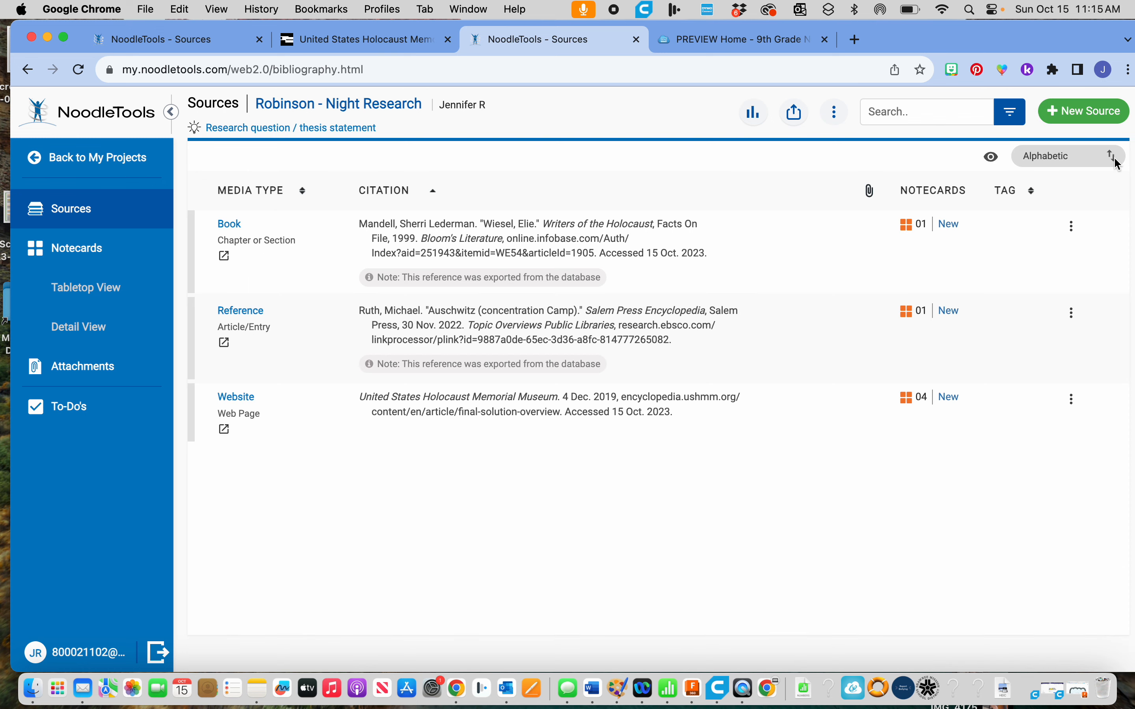
mouse_move(869, 191)
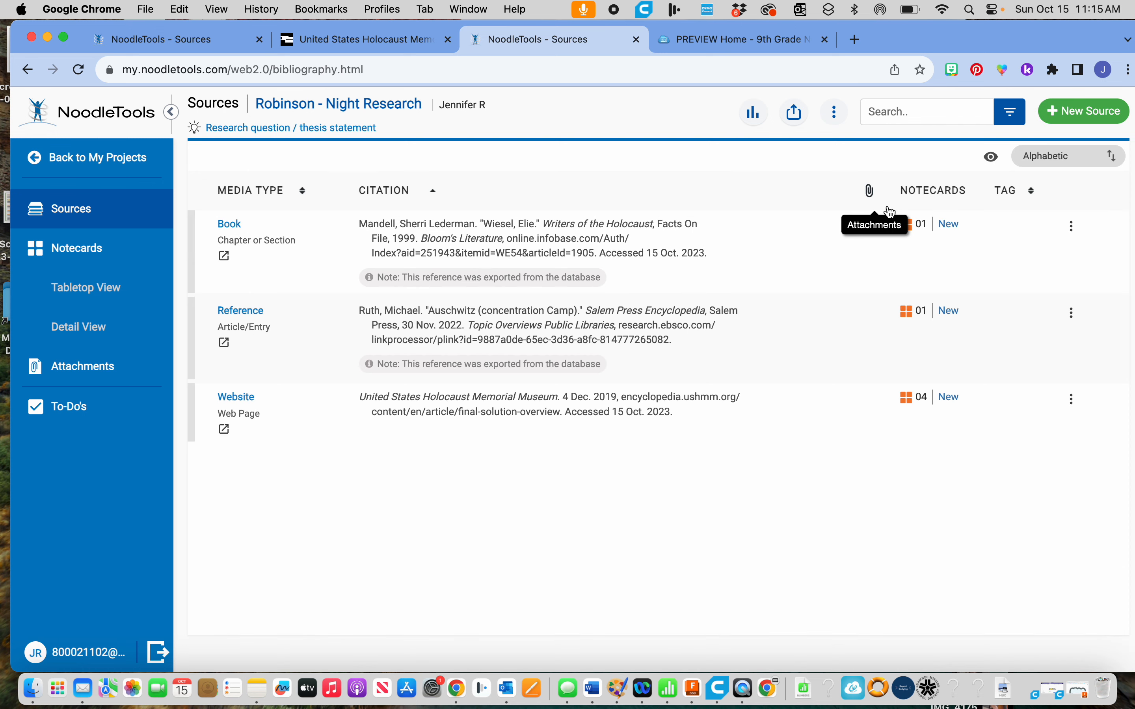
mouse_move(943, 418)
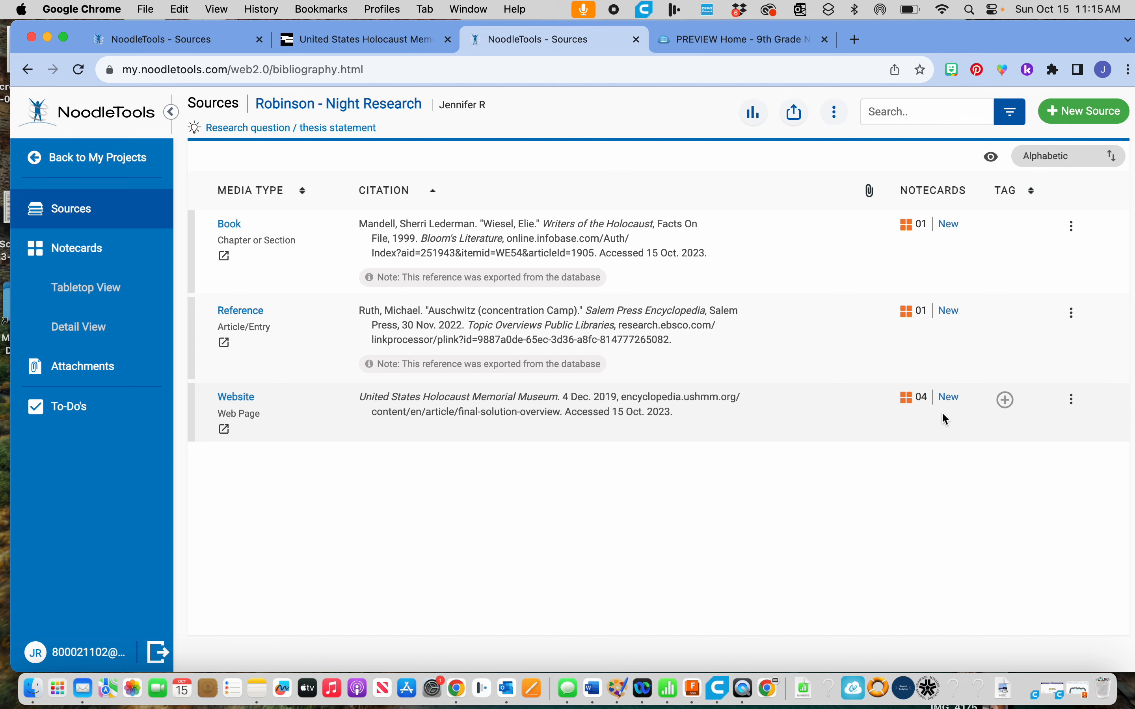
mouse_move(910, 422)
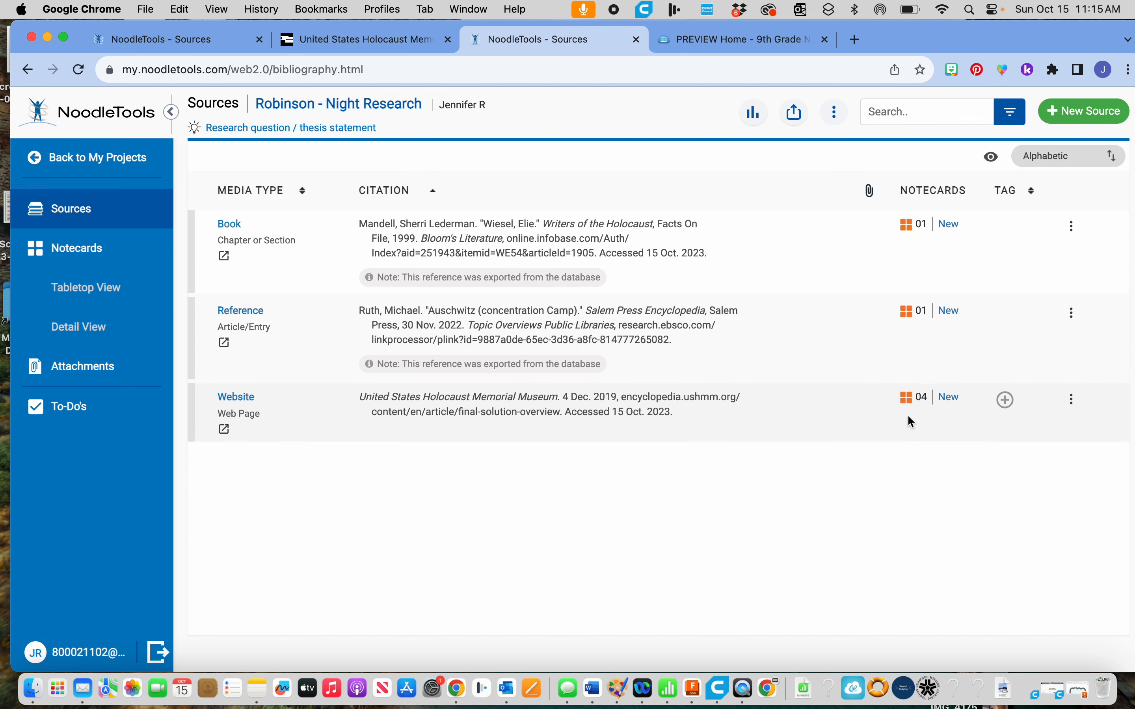
Step: View the Notecards tabletop and check the class guide's Notecard 4 title, Concentration Camps & Auschwitz
click(76, 248)
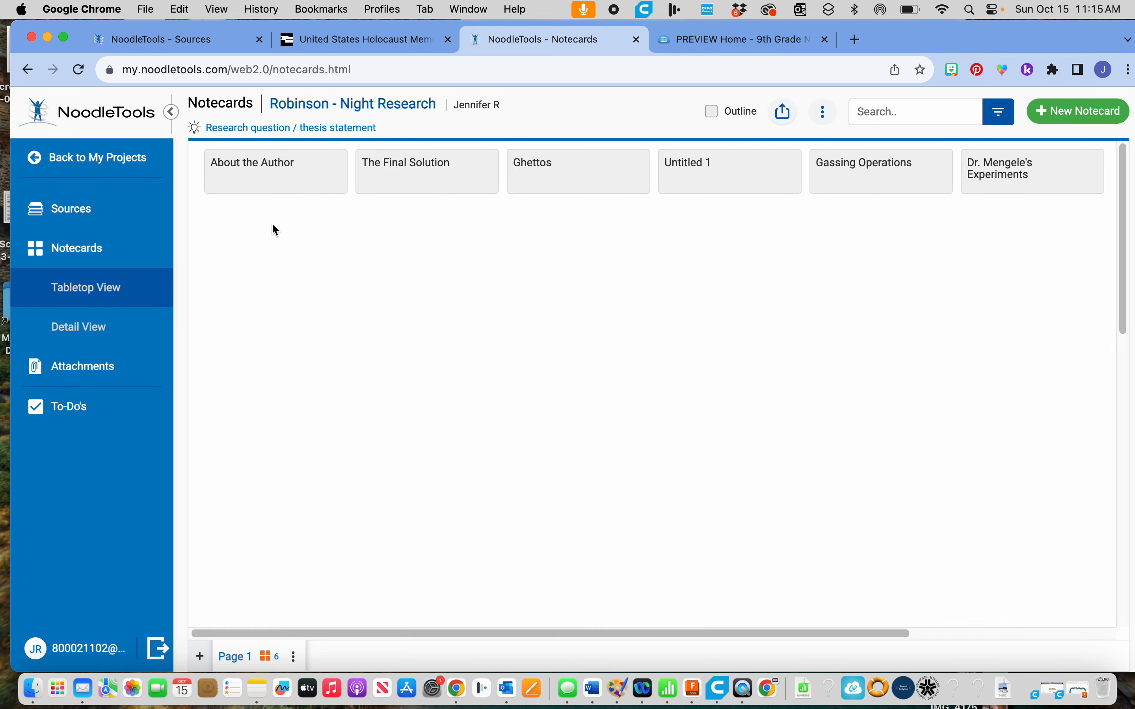
mouse_move(689, 161)
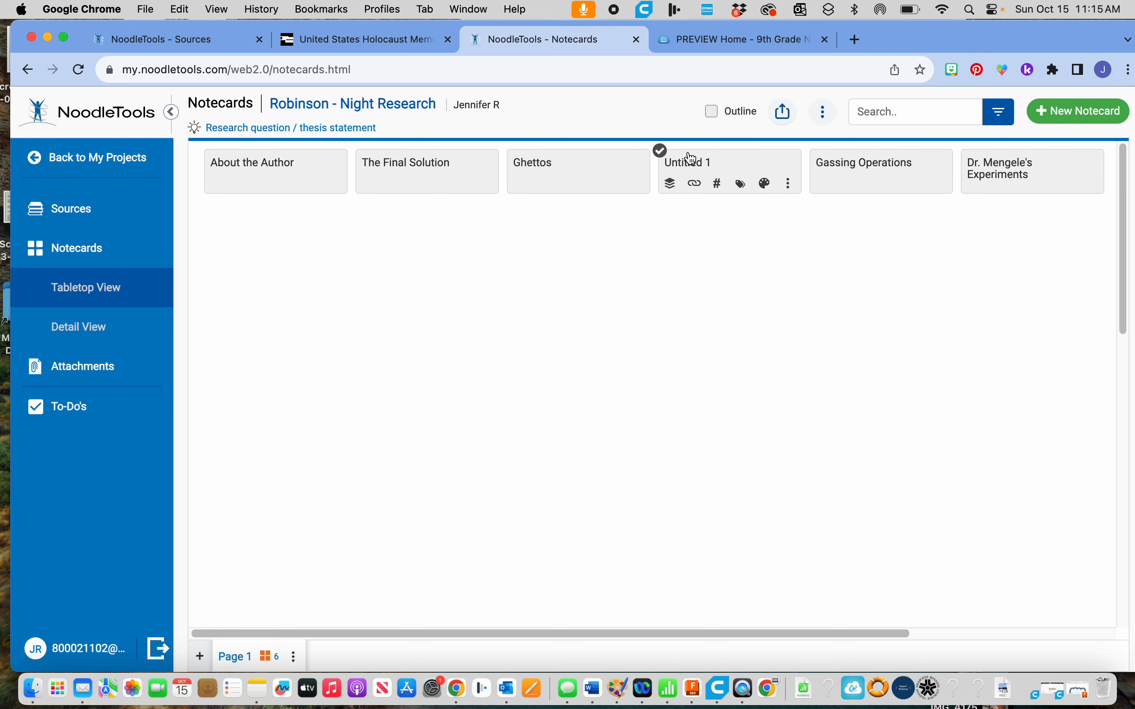
mouse_move(705, 164)
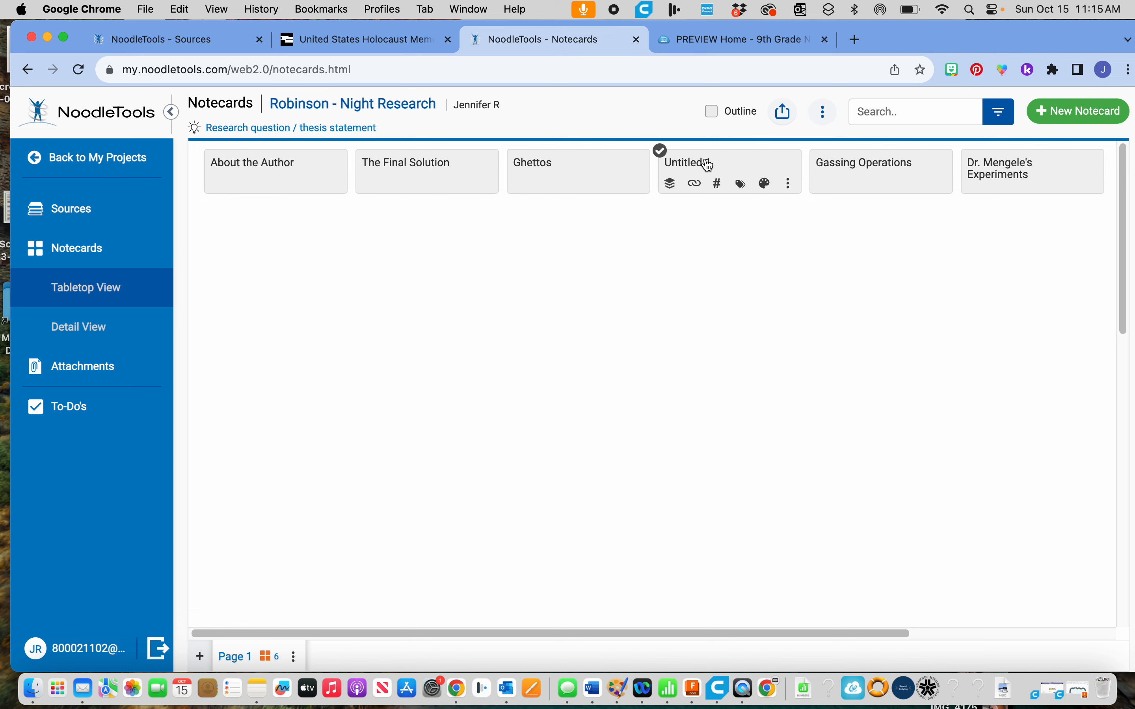
click(739, 39)
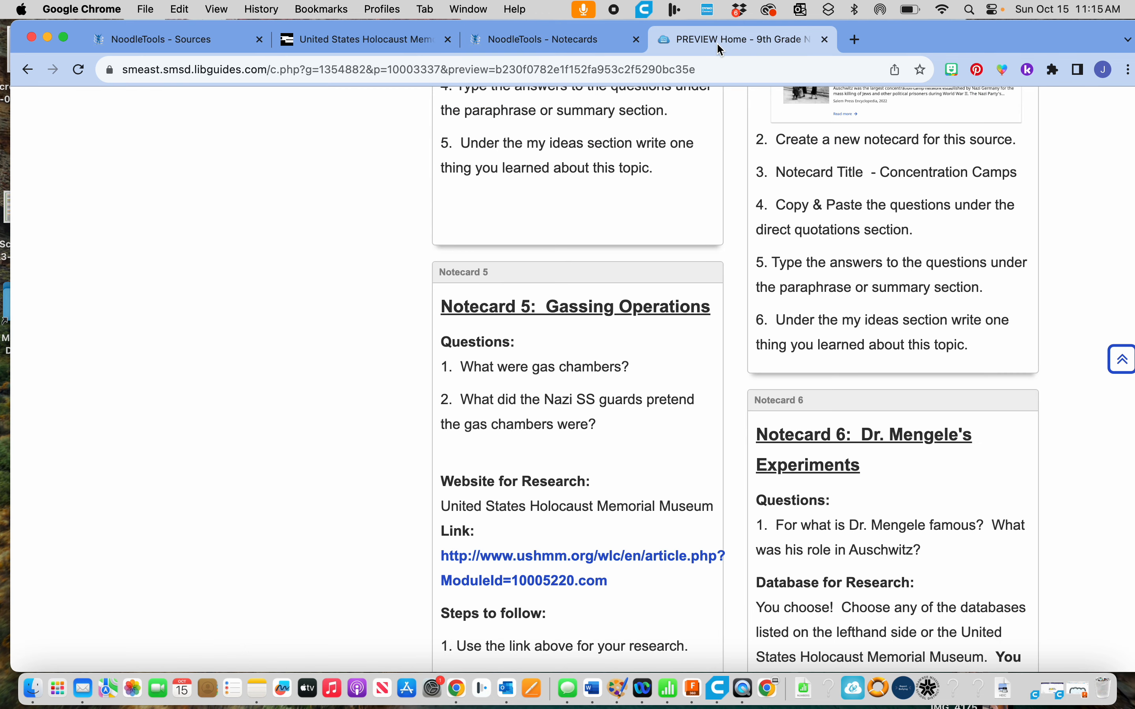
scroll(up, 3)
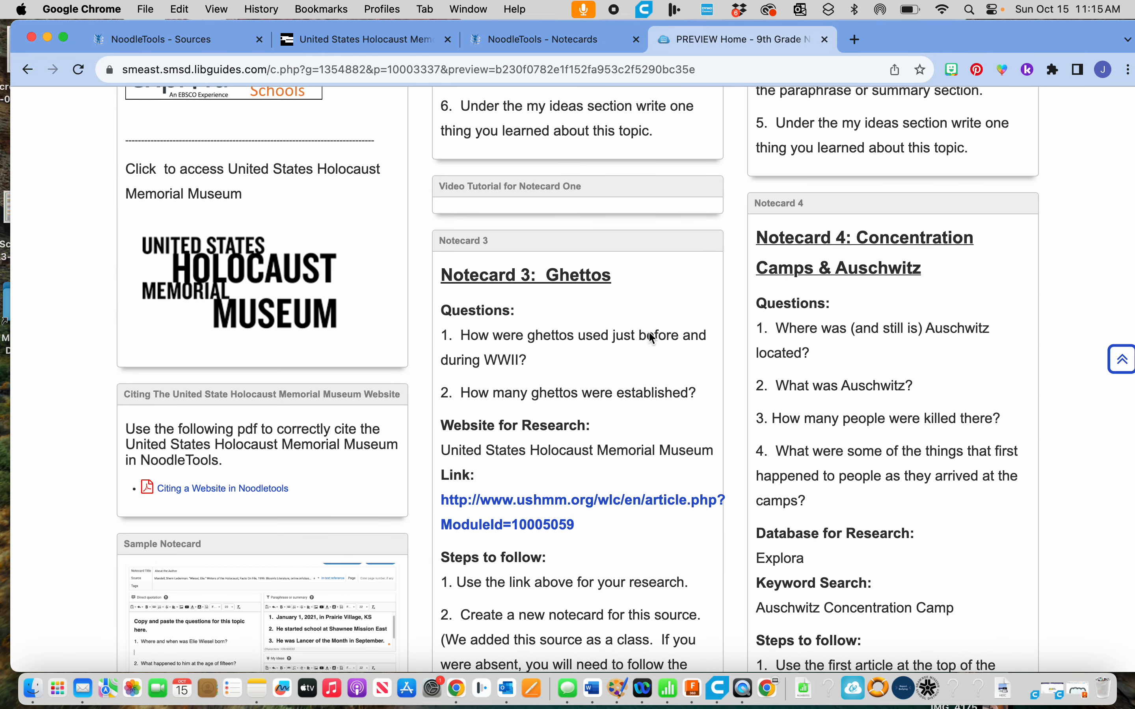
click(554, 39)
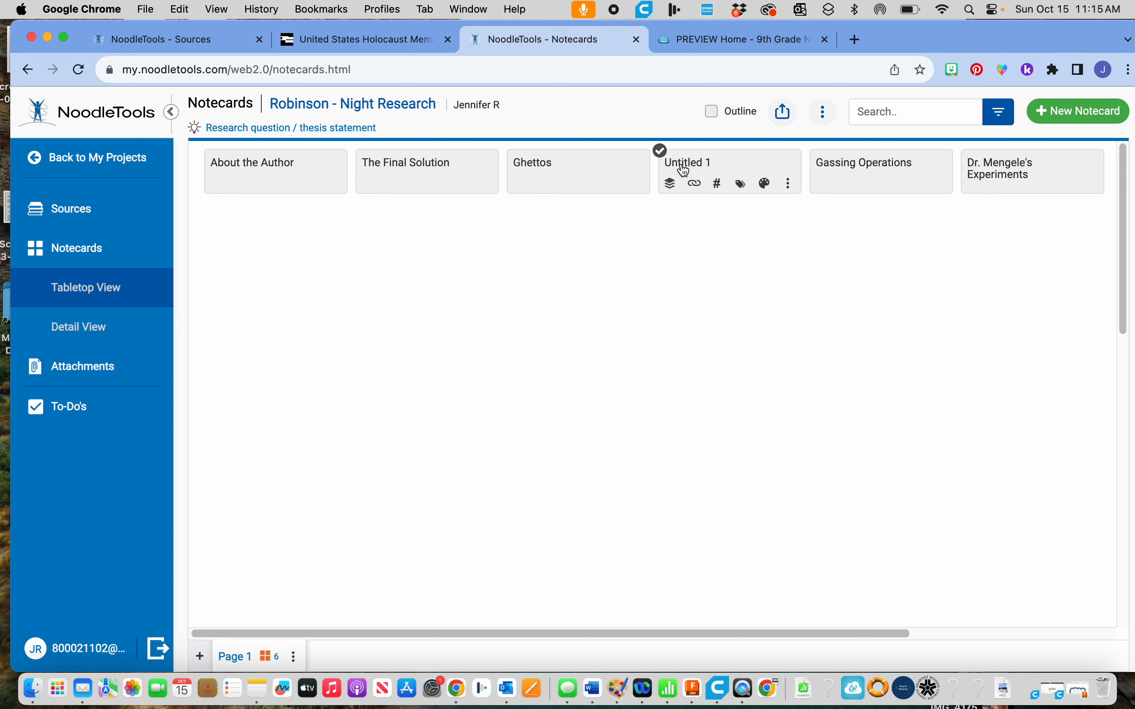
Step: Retitle Untitled 1 as 'Concentration Camps and Auschwitz' and save it
click(686, 163)
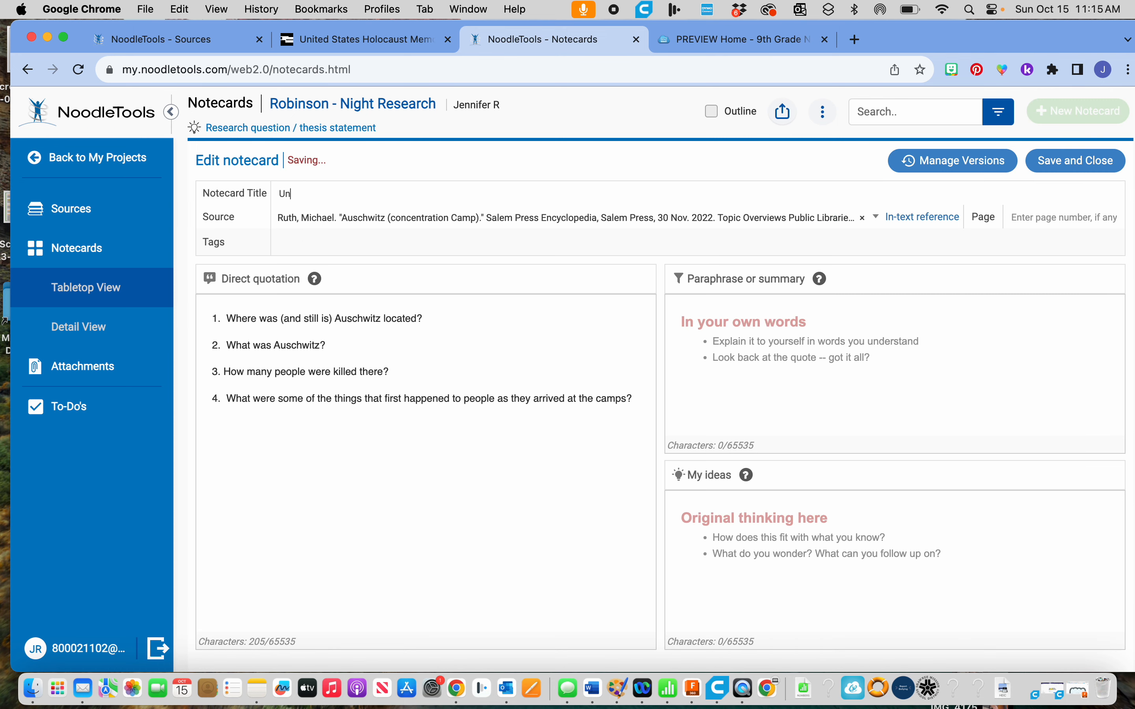
text(oncent)
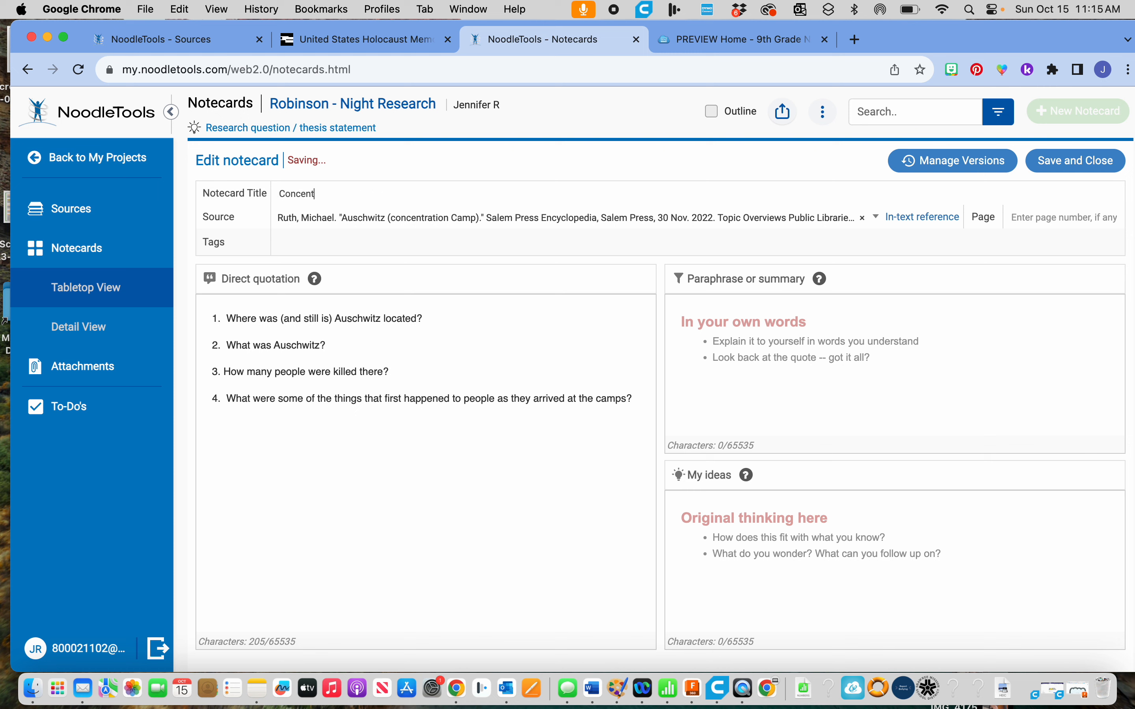
text(ration Camps)
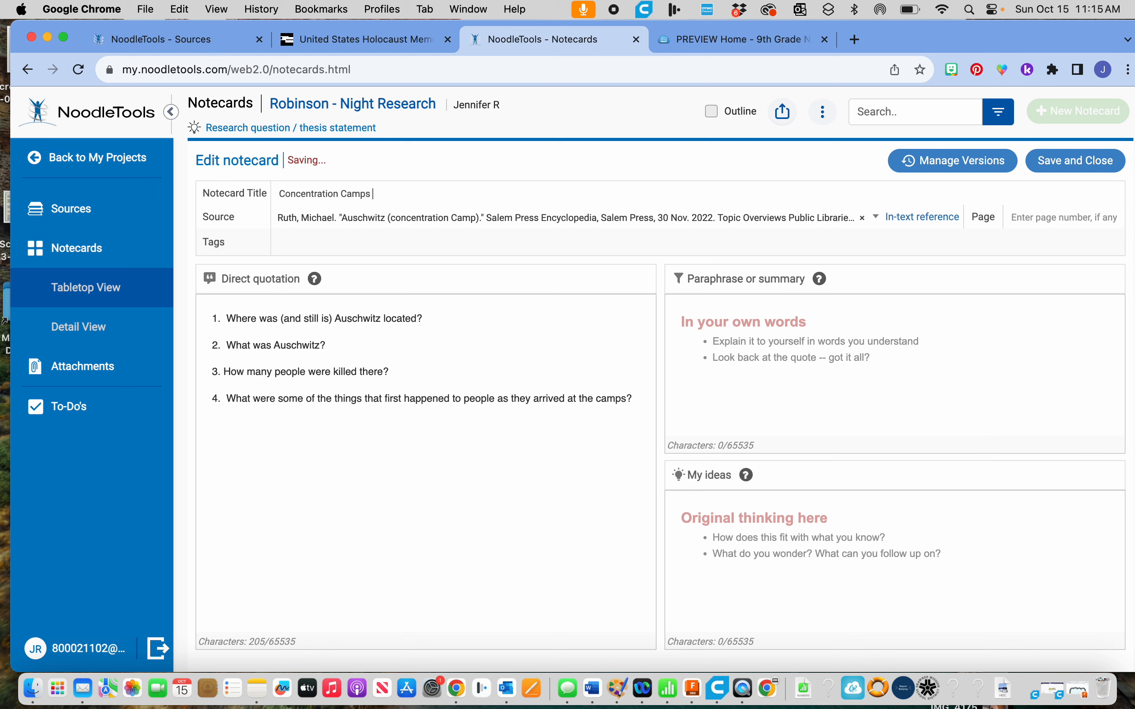
text(& Ausc)
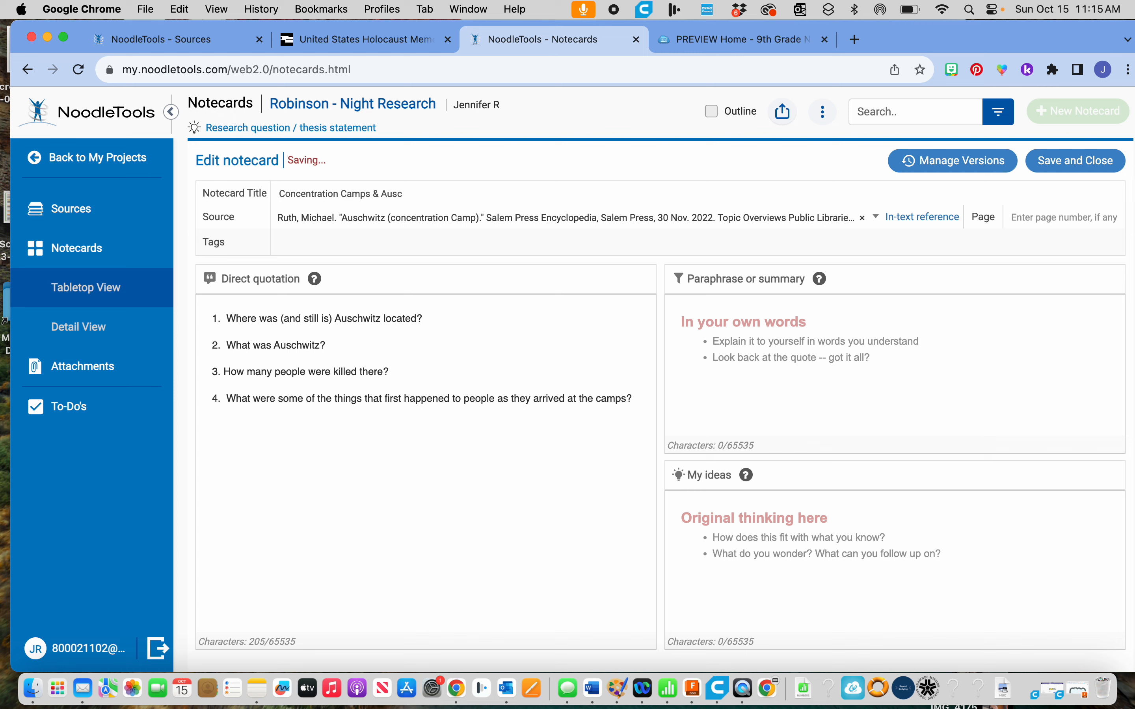
text(hwitz)
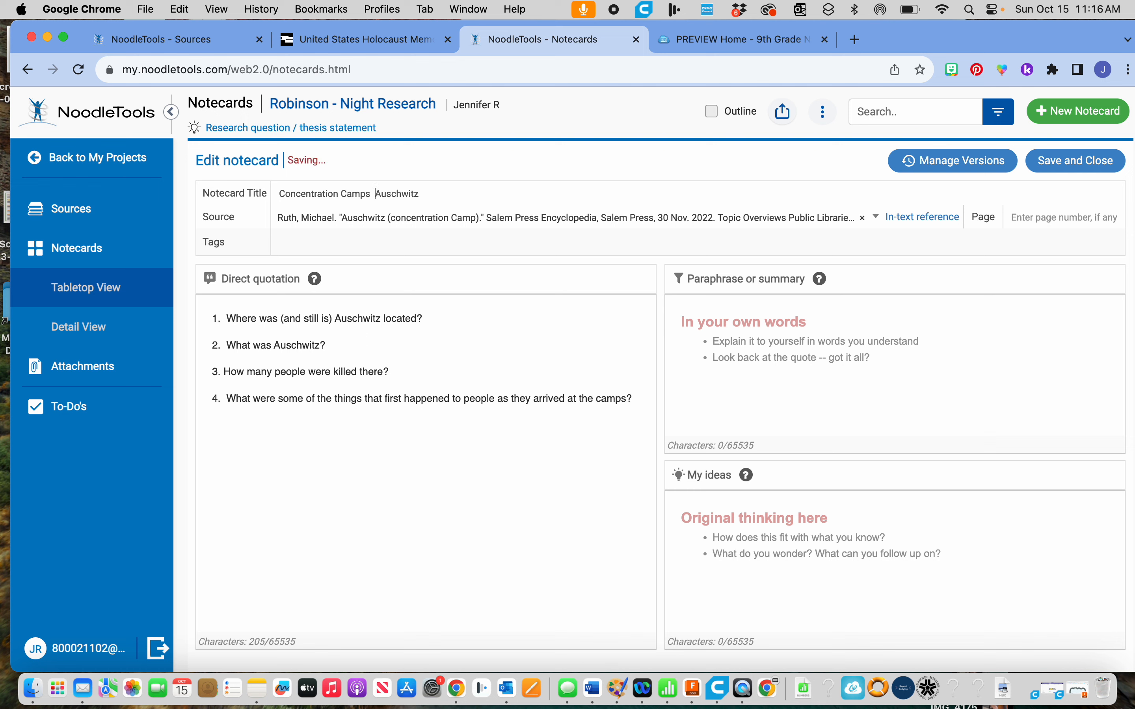
text(and)
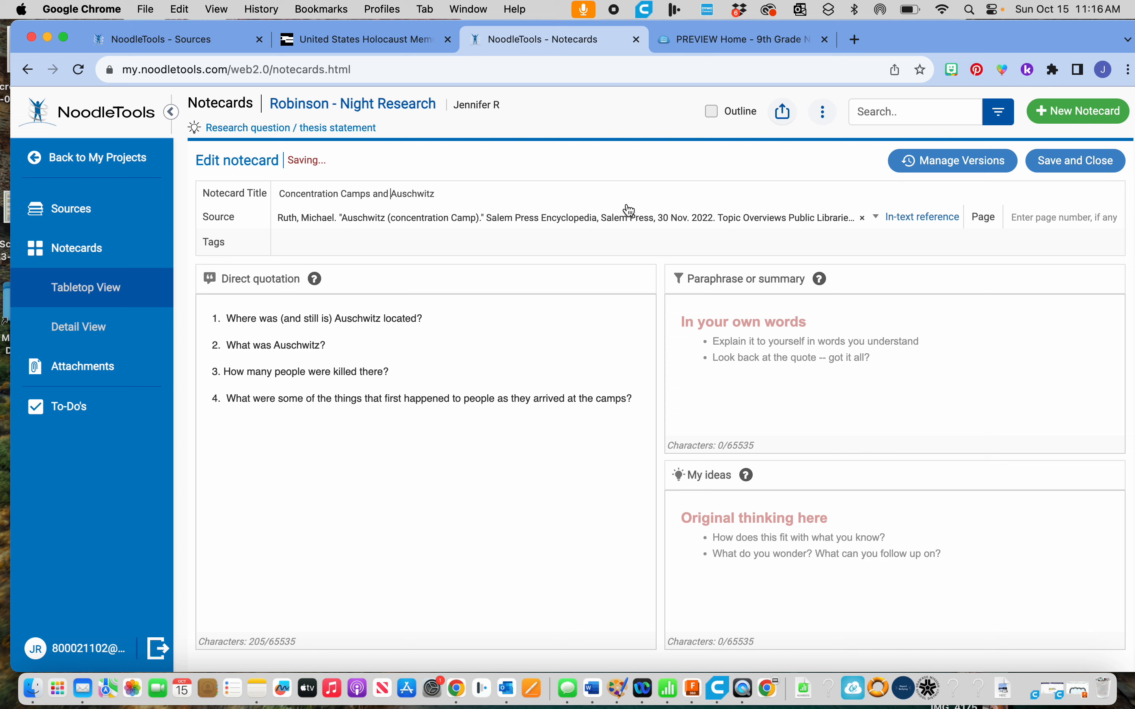
click(1075, 160)
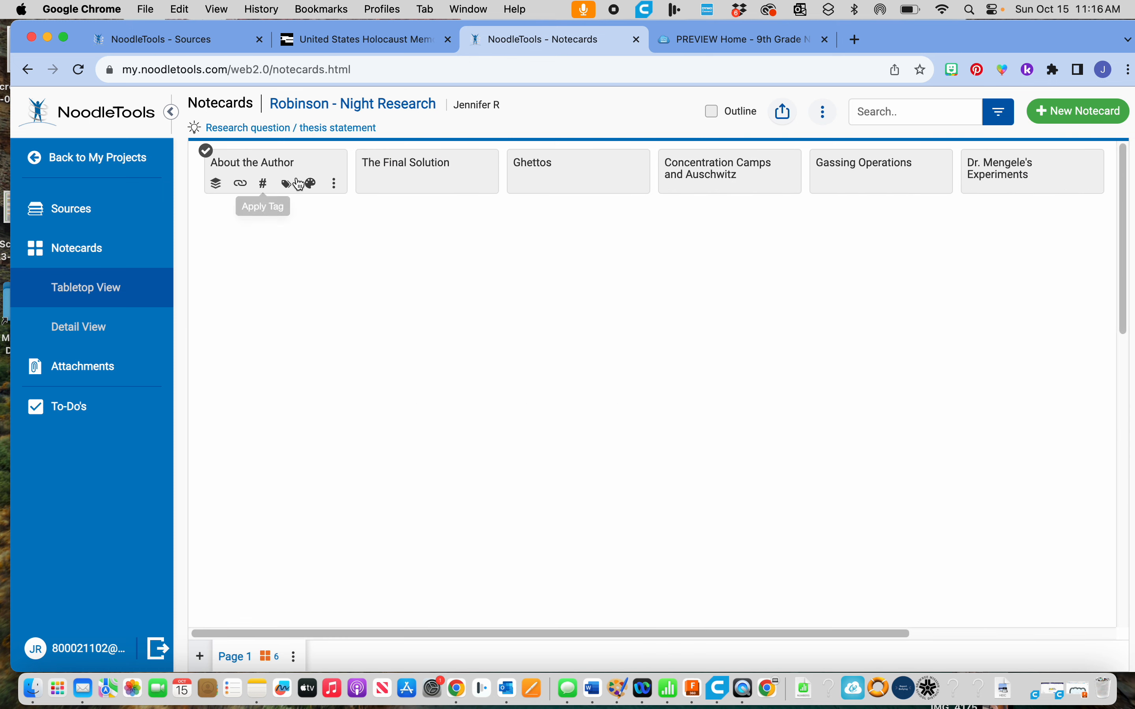
mouse_move(839, 190)
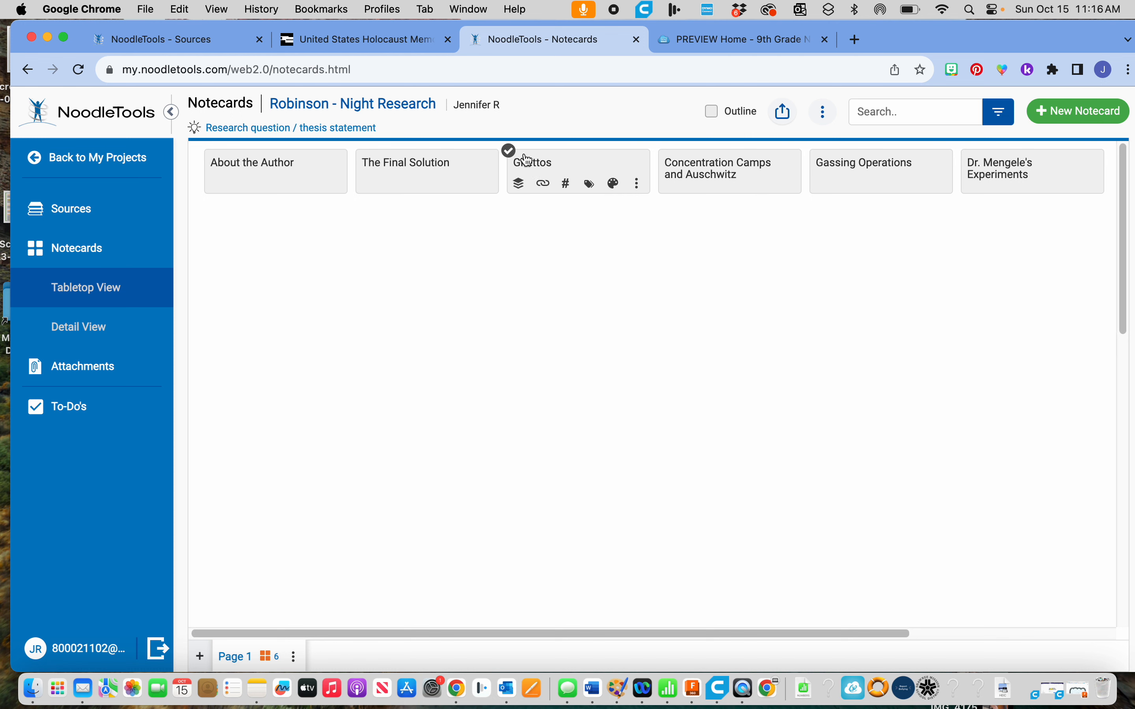
mouse_move(517, 182)
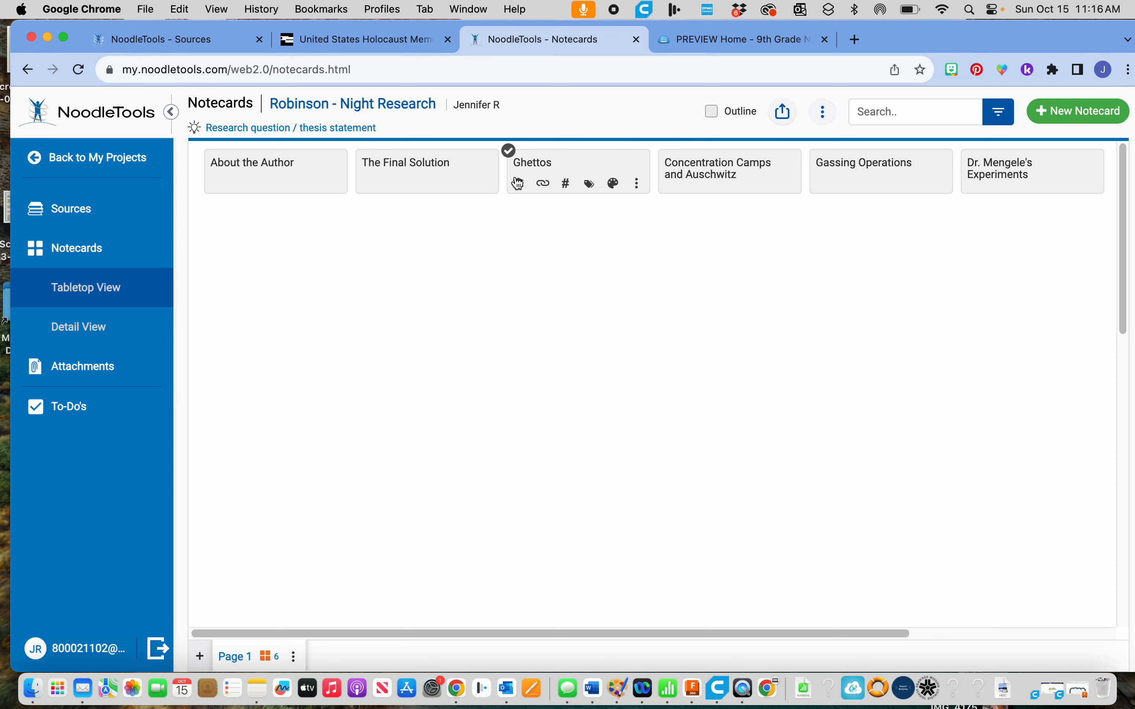
mouse_move(491, 262)
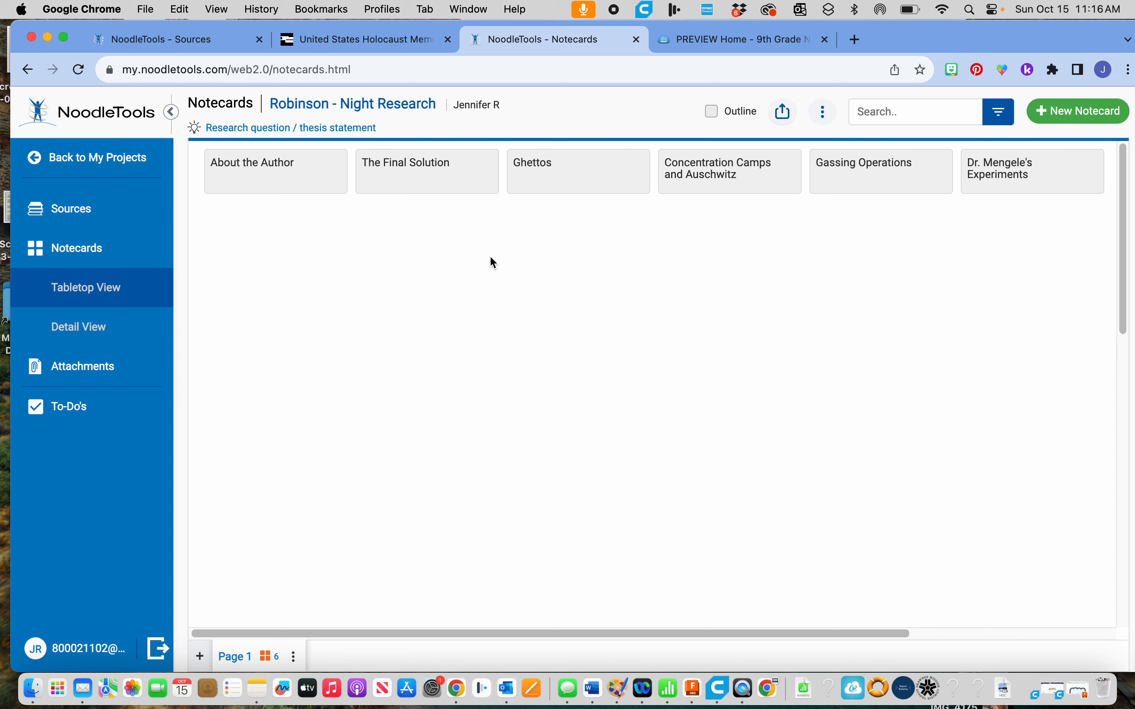